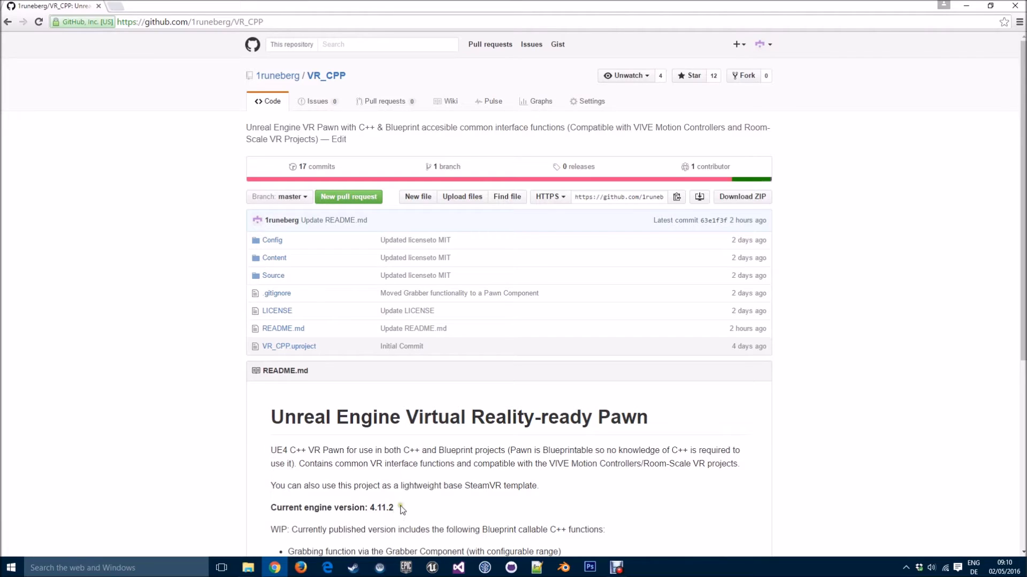
Download the repository as a ZIP and open the VR_CPP-master folder inside it.
{"action": "scroll", "scroll_direction": "down", "scroll_amount": 3}
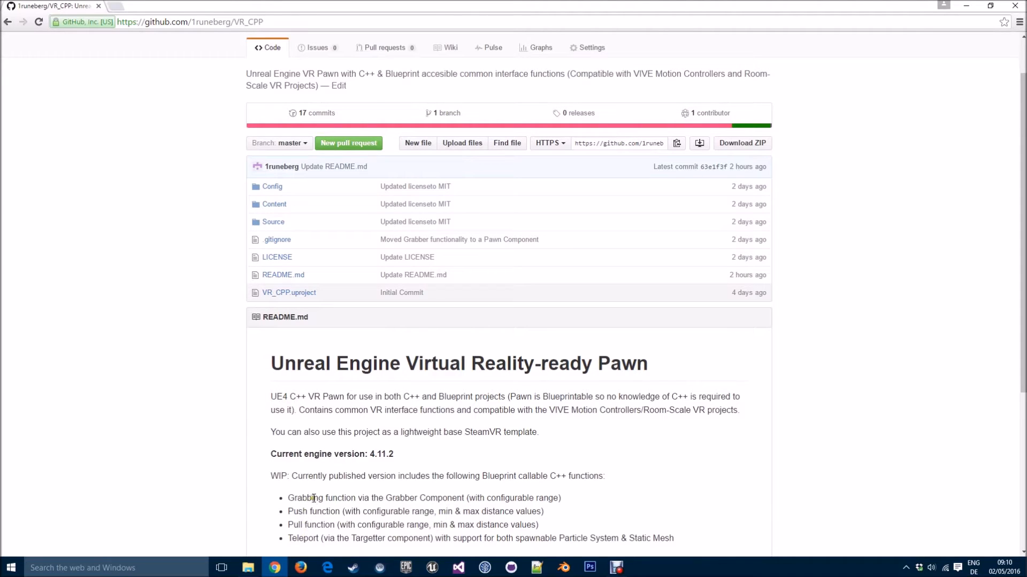
{"action": "mouse_move", "coordinate": [301, 538]}
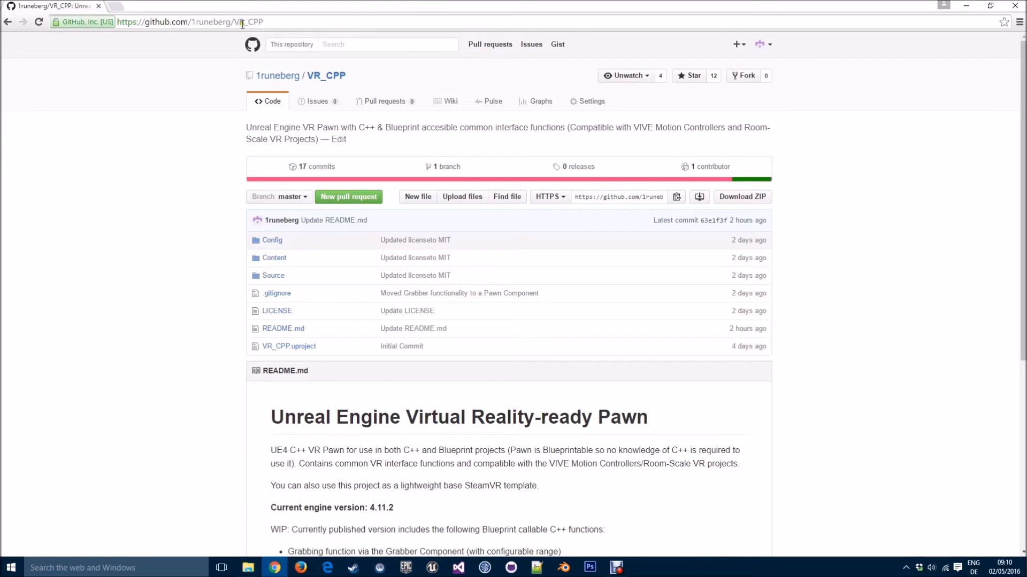
{"action": "mouse_move", "coordinate": [339, 211]}
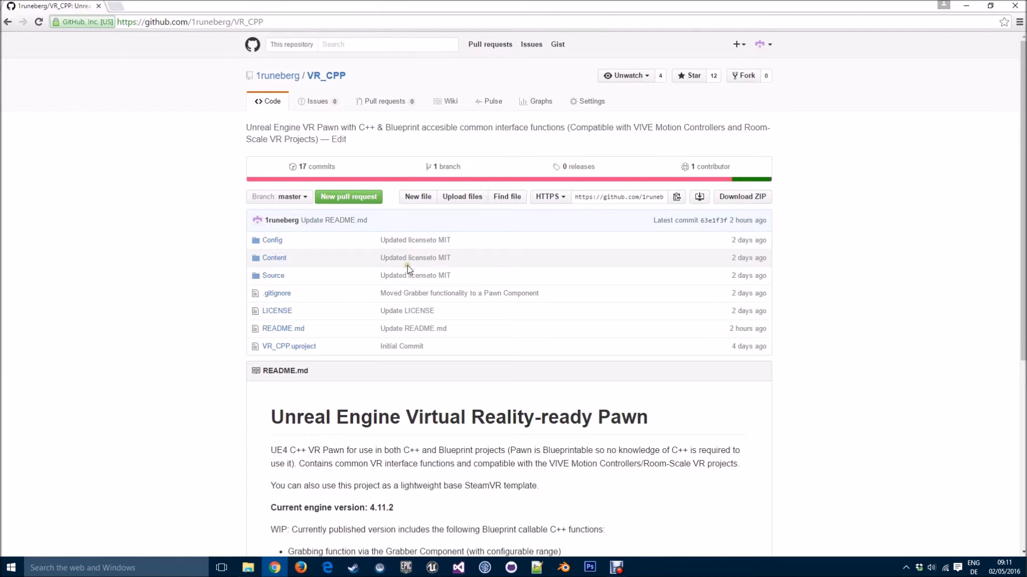
{"action": "mouse_move", "coordinate": [627, 238]}
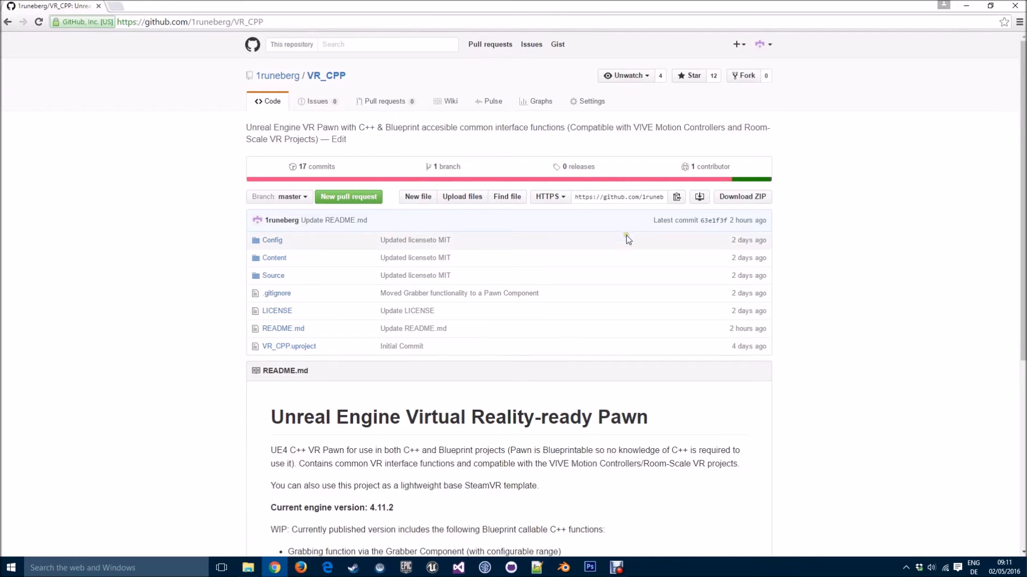
{"action": "mouse_move", "coordinate": [742, 196]}
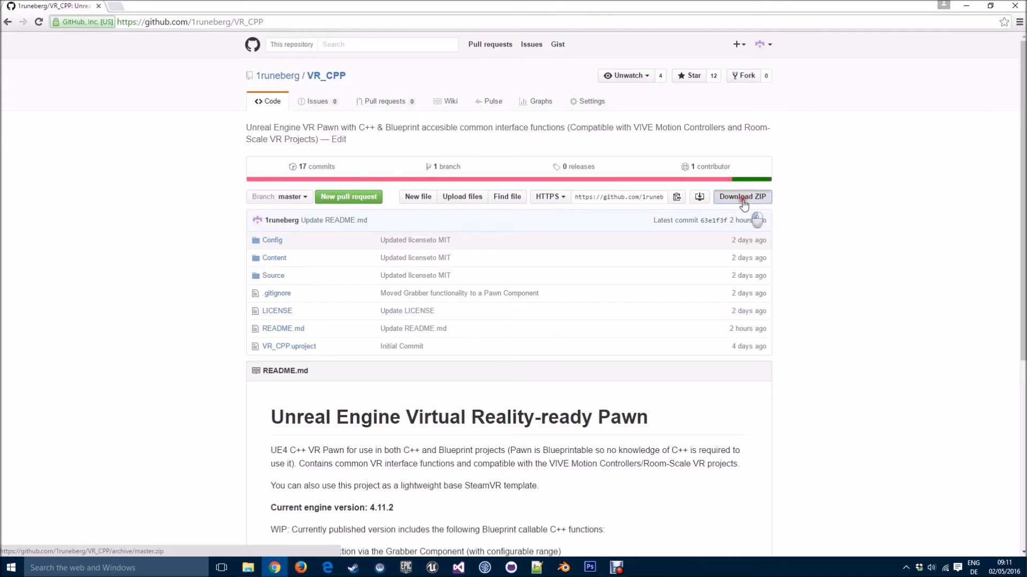
{"action": "left_click", "coordinate": [743, 197]}
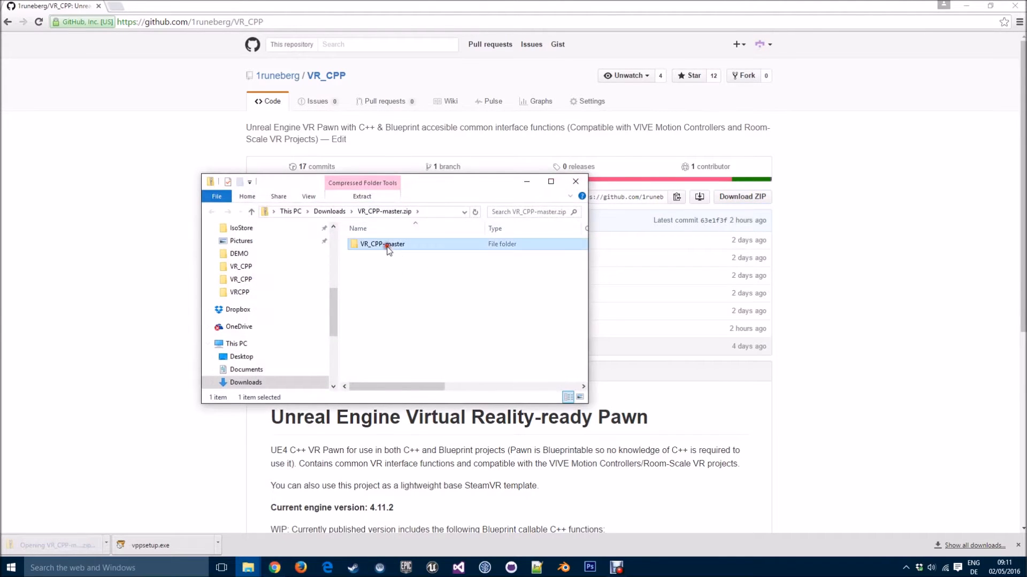
{"action": "double_click", "coordinate": [382, 244]}
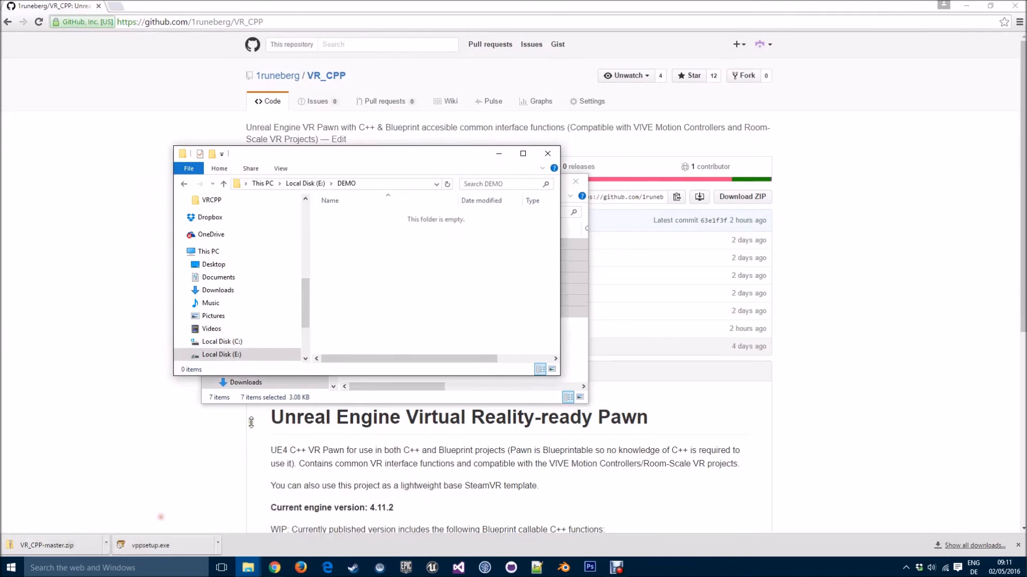
{"action": "mouse_move", "coordinate": [365, 280]}
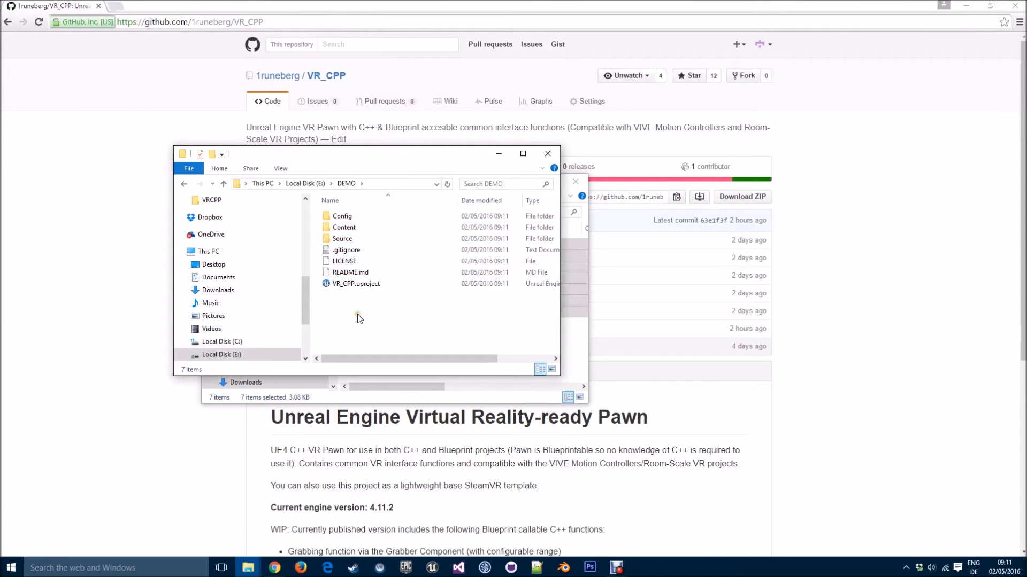
{"action": "mouse_move", "coordinate": [355, 284]}
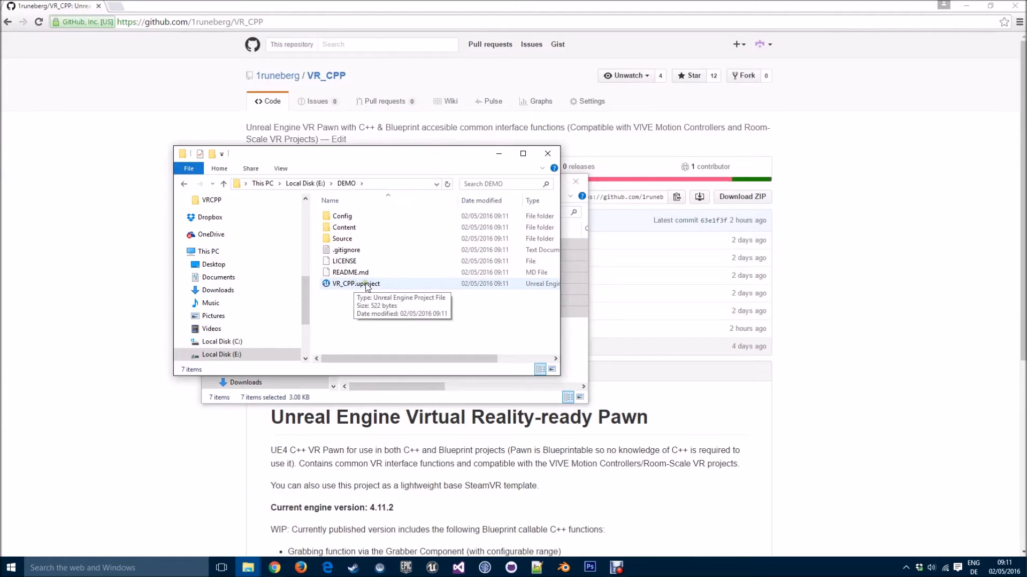
Generate Visual Studio project files from VR_CPP.uproject, producing VR_CPP.sln in the DEMO folder.
{"action": "right_click", "coordinate": [355, 283]}
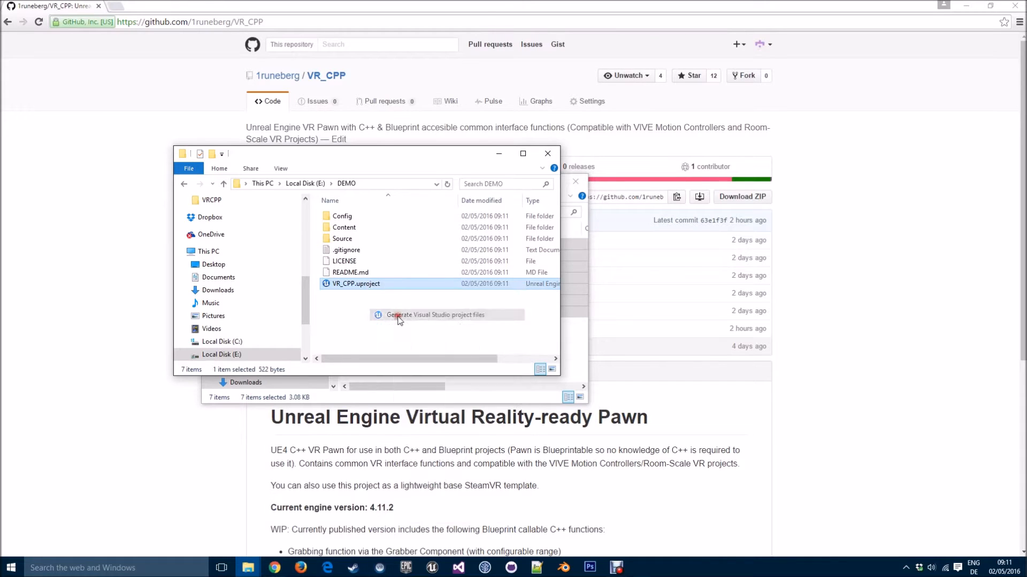
{"action": "left_click", "coordinate": [435, 315]}
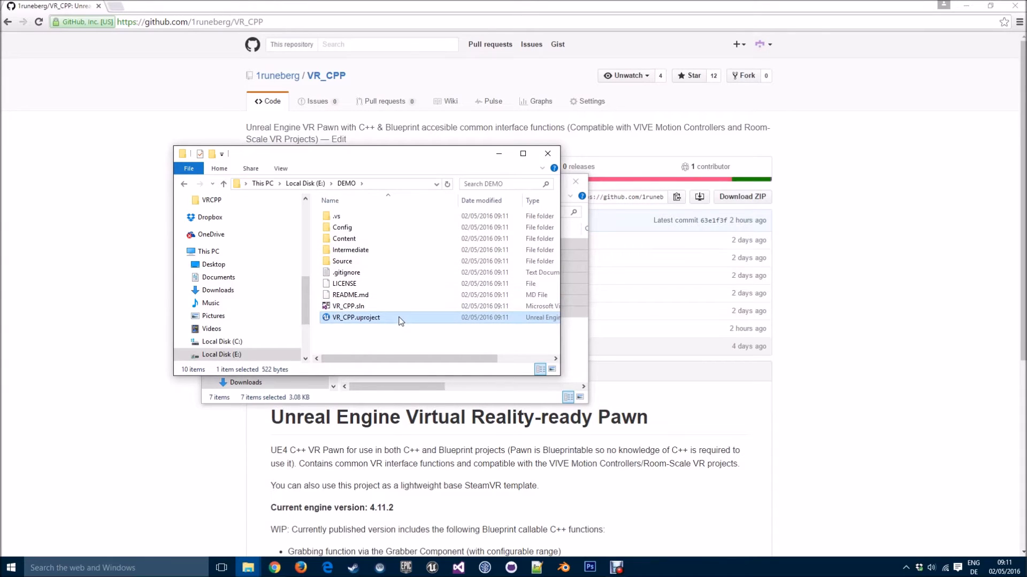
{"action": "mouse_move", "coordinate": [330, 318]}
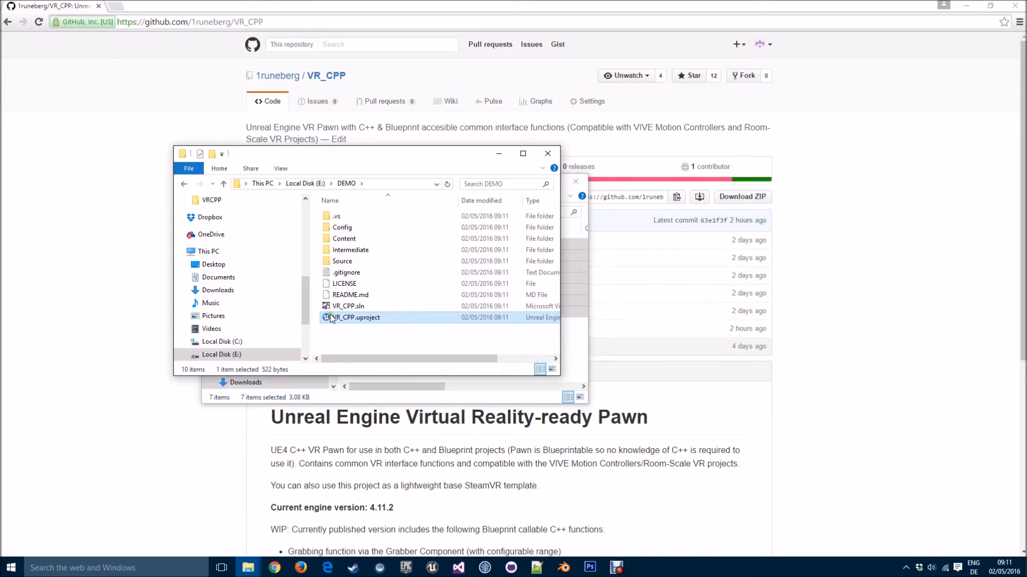
{"action": "left_click", "coordinate": [348, 307]}
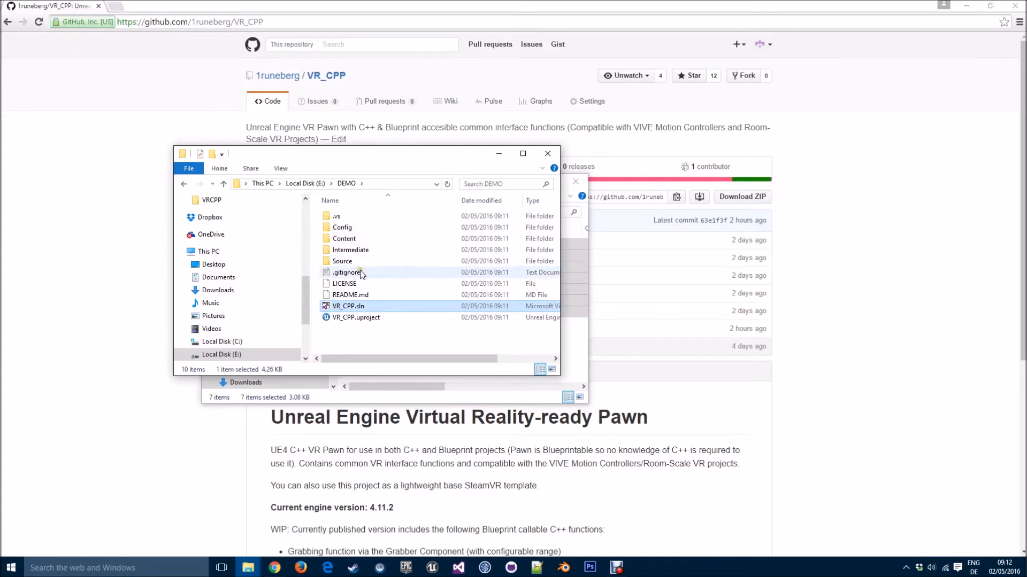
{"action": "mouse_move", "coordinate": [351, 250]}
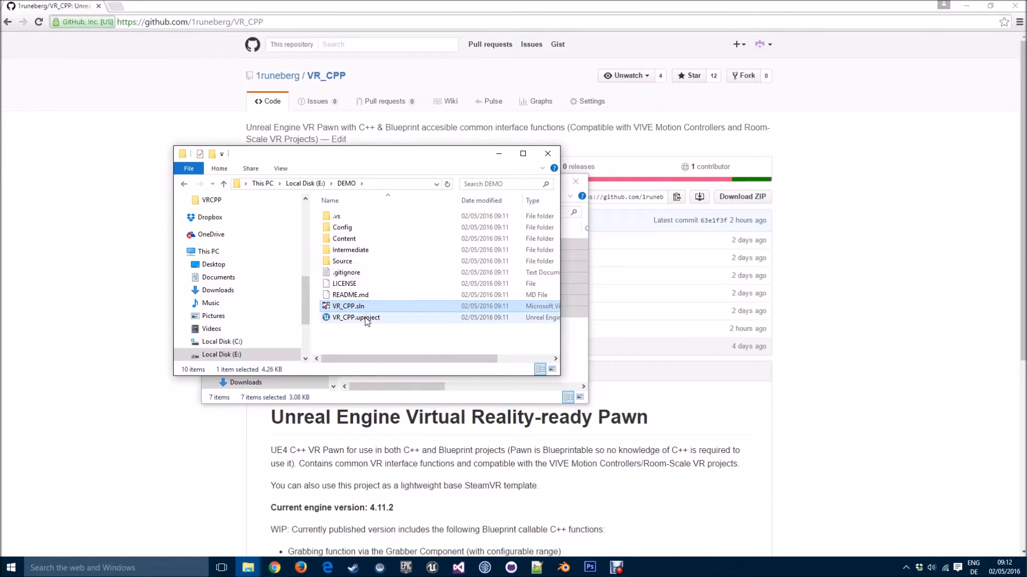
{"action": "mouse_move", "coordinate": [355, 318]}
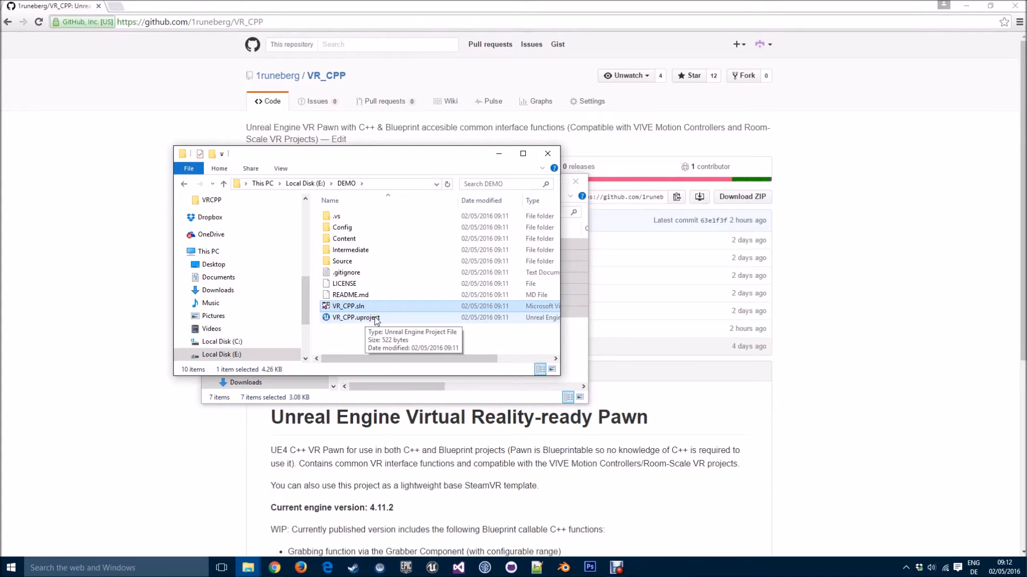
{"action": "left_click", "coordinate": [354, 318]}
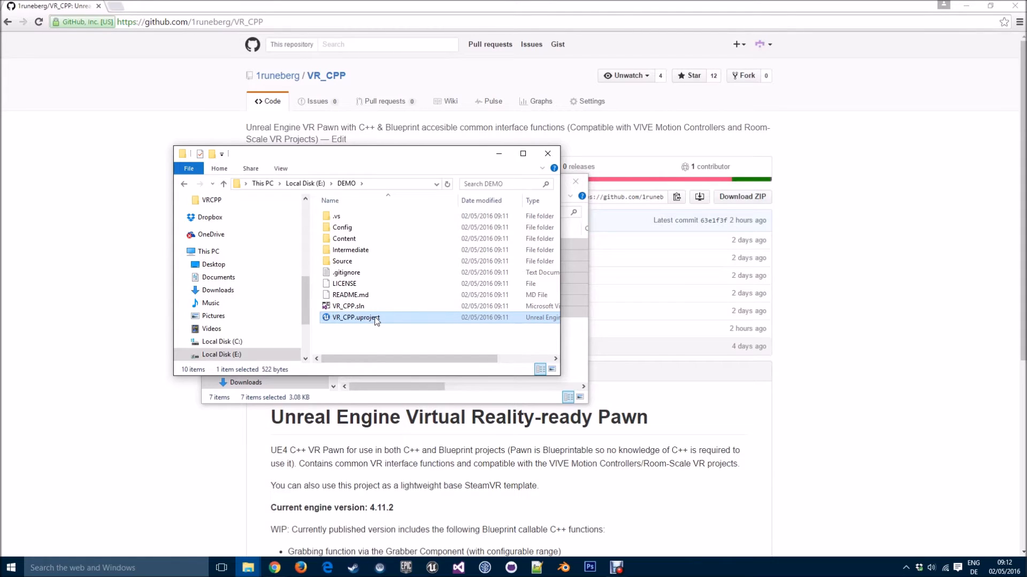
Launch VR_CPP.uproject and agree to rebuild its missing modules so the editor opens VR_Map1.
{"action": "double_click", "coordinate": [355, 318]}
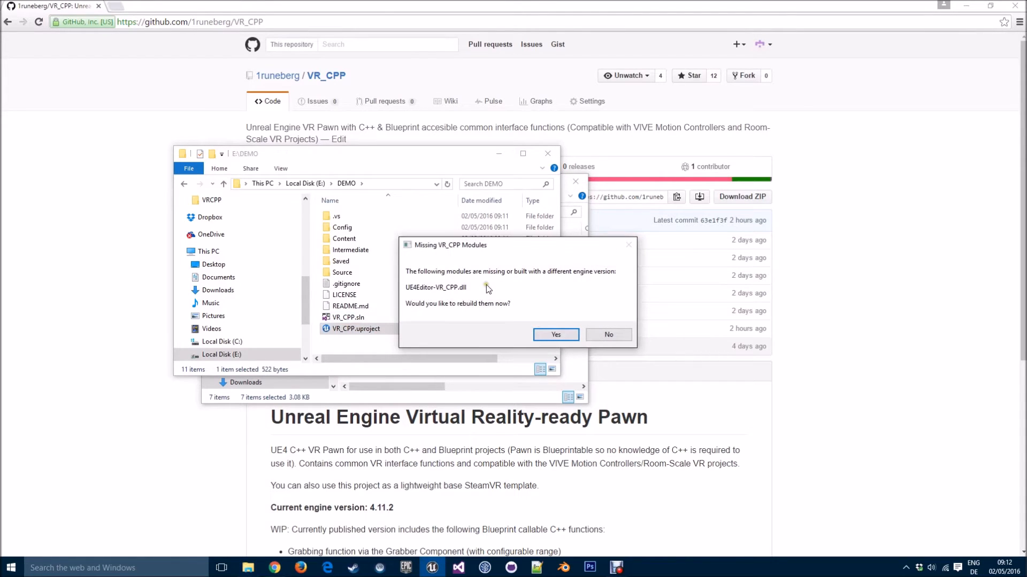
{"action": "left_click", "coordinate": [555, 335]}
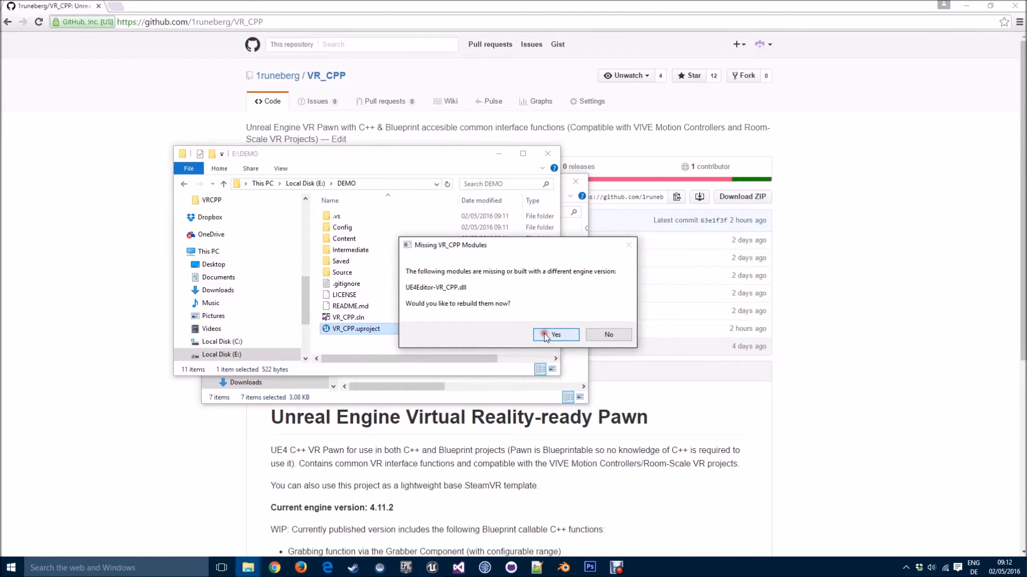
{"action": "left_click", "coordinate": [555, 335]}
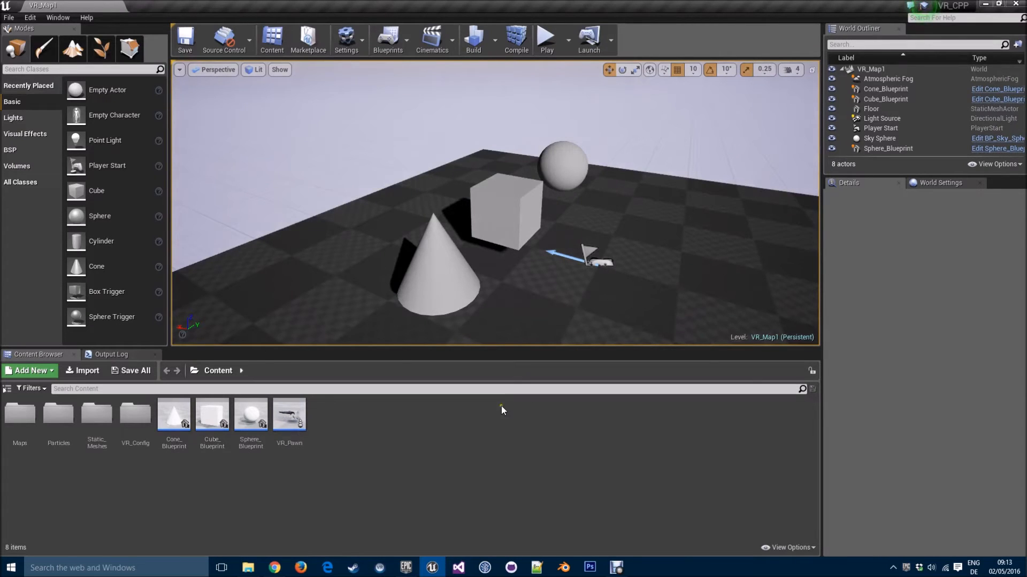
{"action": "mouse_move", "coordinate": [37, 446]}
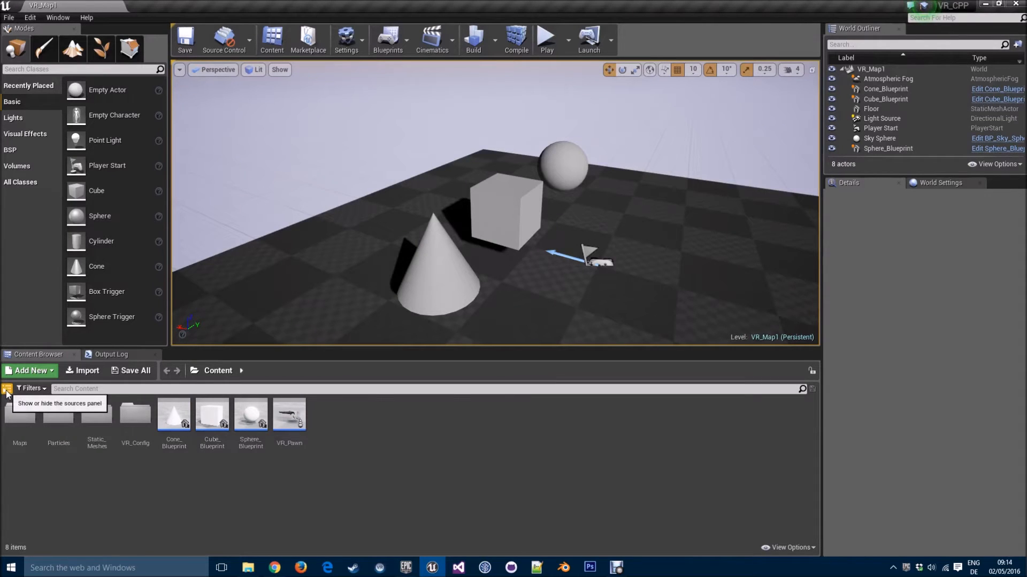
Show the C++ Classes VR_CPP folder with VRPawn and its Grabber and Targetting components.
{"action": "left_click", "coordinate": [6, 389]}
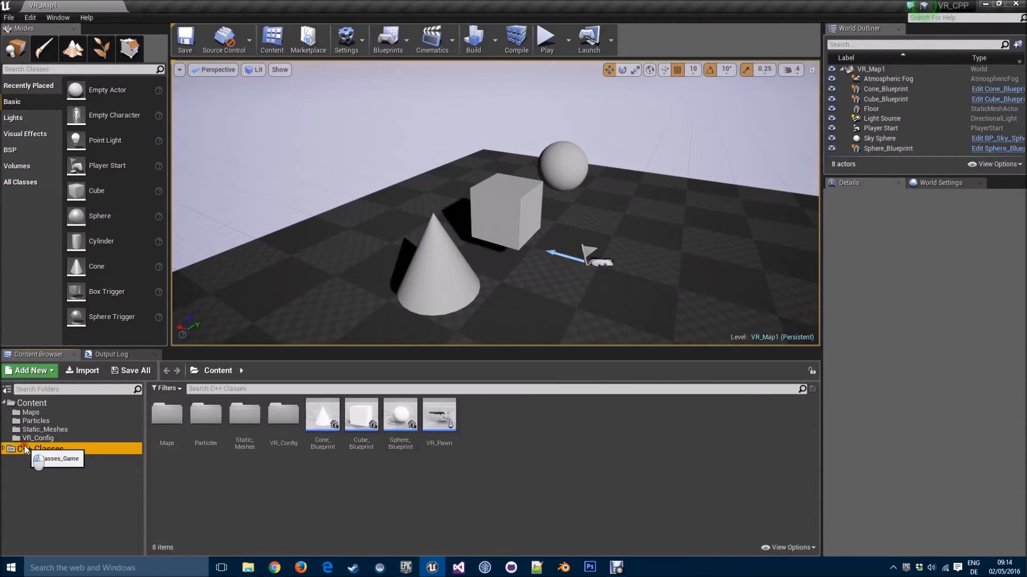
{"action": "left_click", "coordinate": [40, 449]}
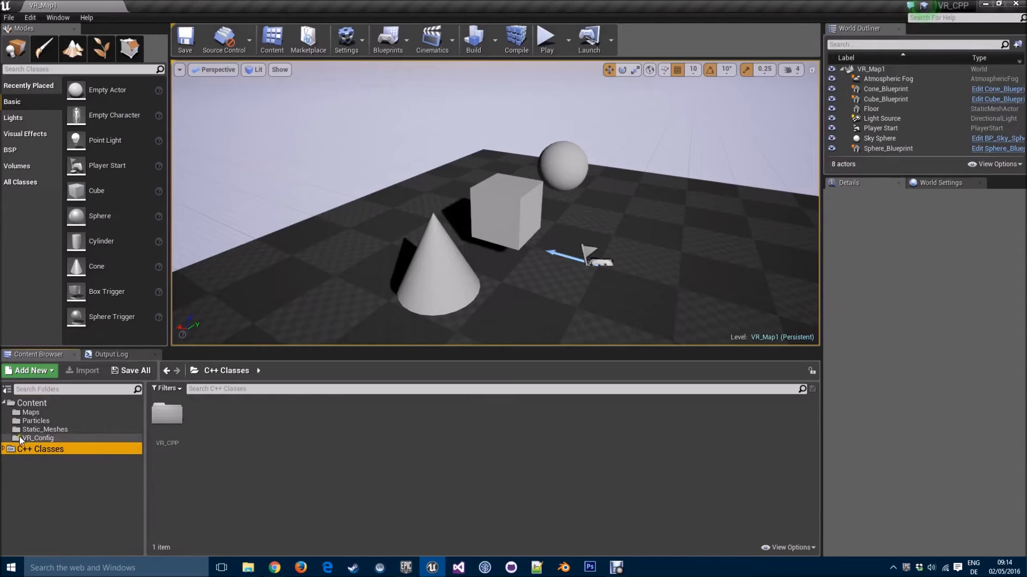
{"action": "left_click", "coordinate": [34, 459]}
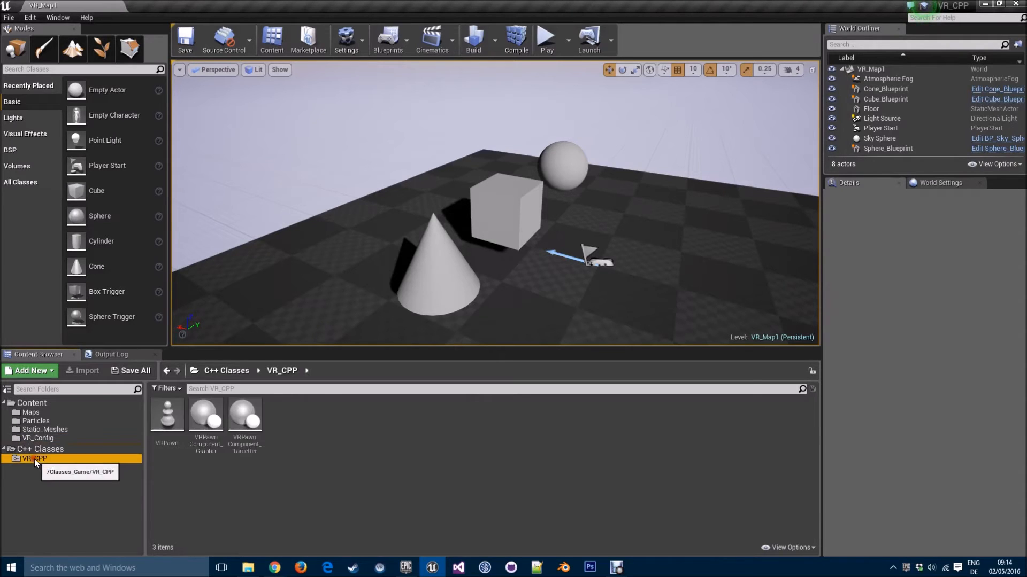
{"action": "mouse_move", "coordinate": [166, 414]}
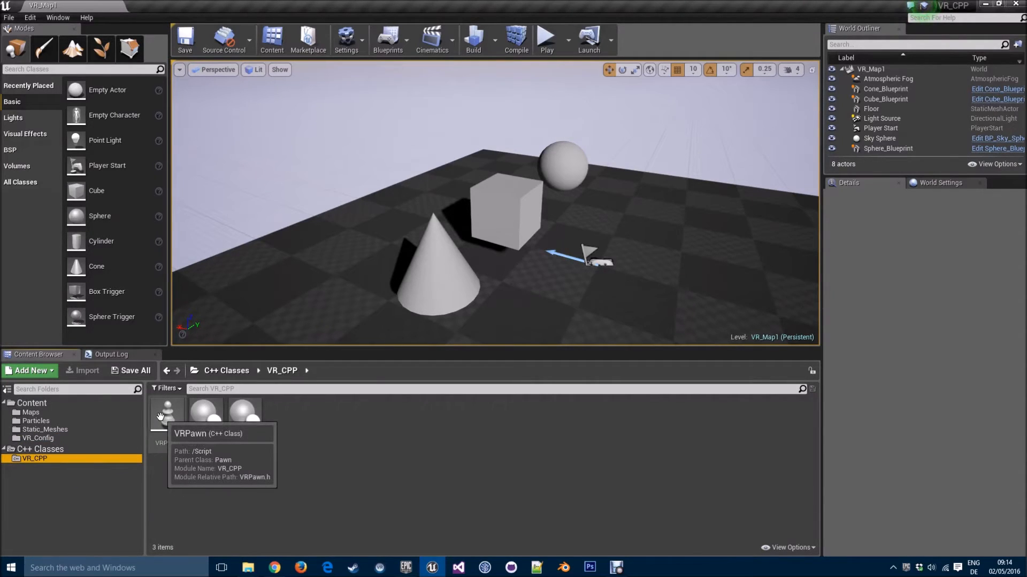
{"action": "mouse_move", "coordinate": [204, 412]}
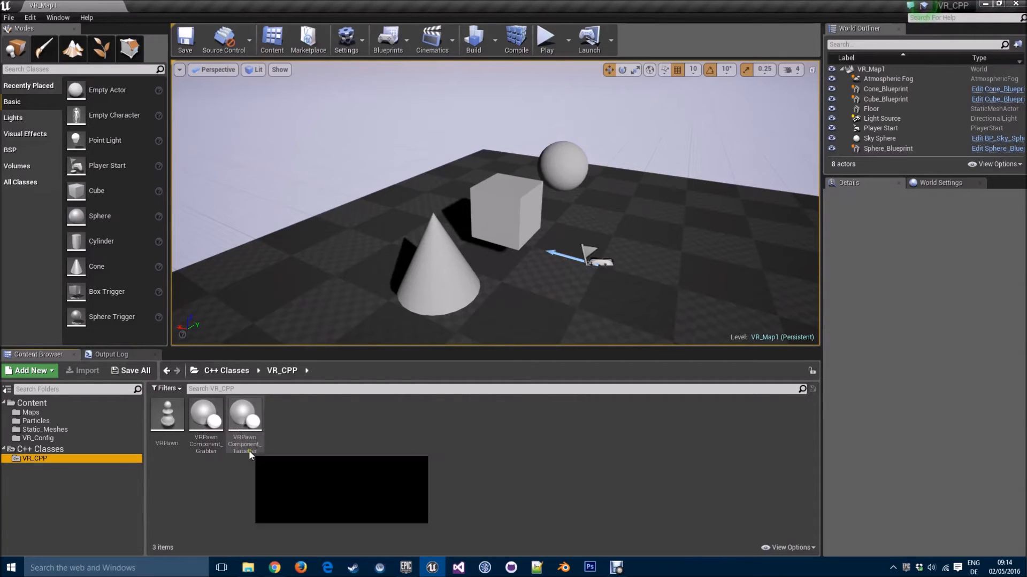
{"action": "mouse_move", "coordinate": [244, 426]}
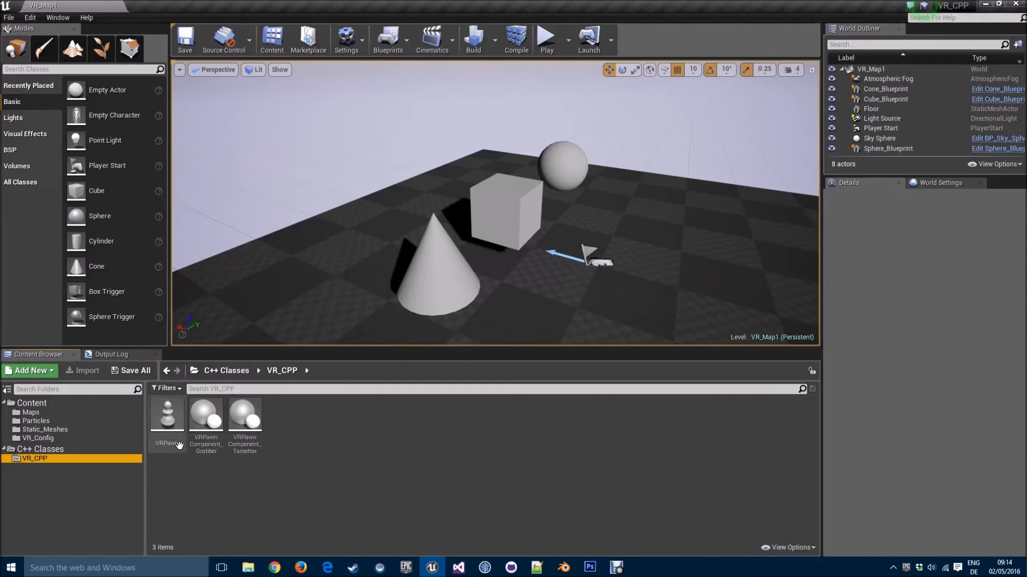
{"action": "mouse_move", "coordinate": [243, 416]}
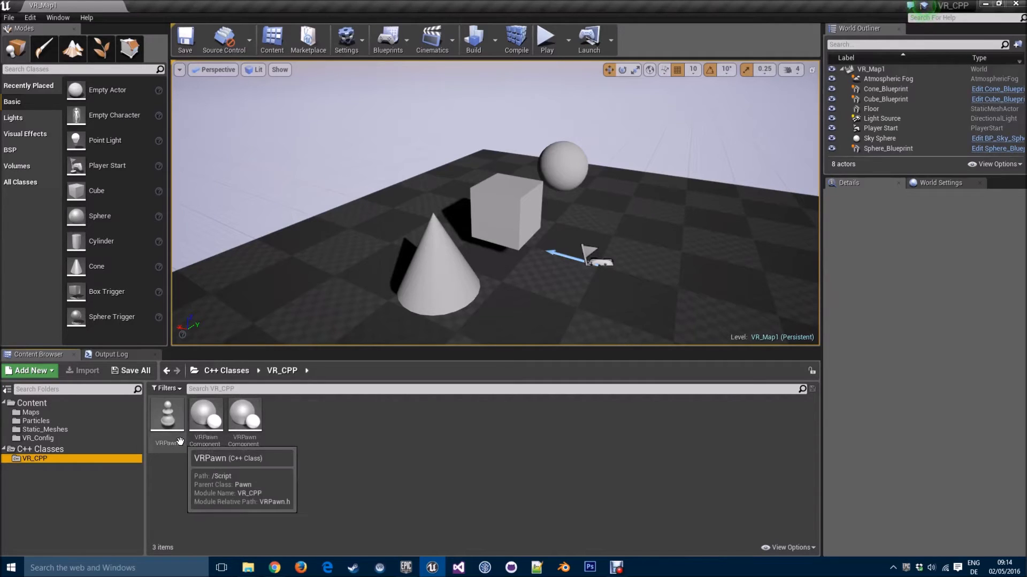
Bring up the VRPawn class actions, including deriving C++ or Blueprint classes.
{"action": "right_click", "coordinate": [166, 416]}
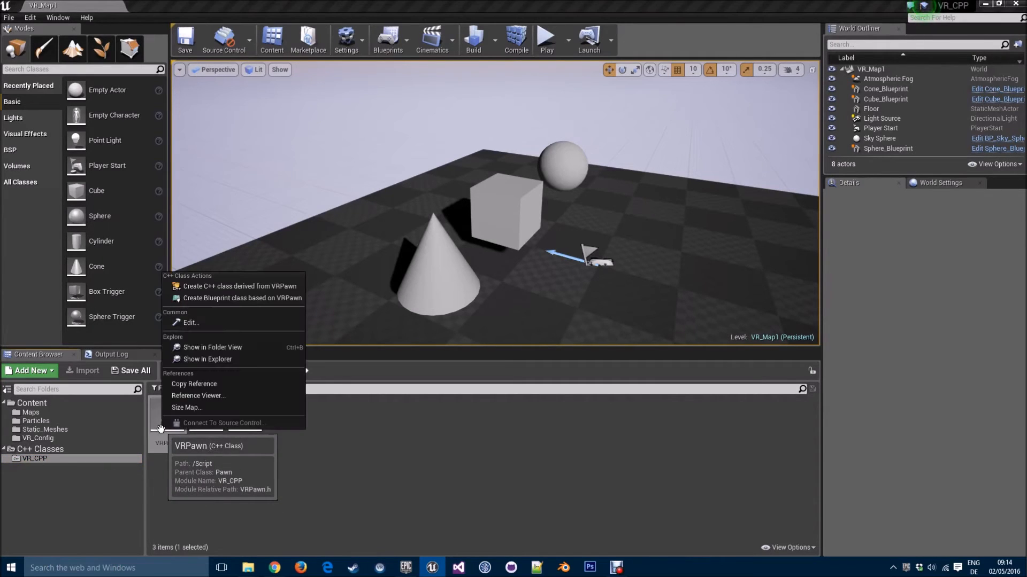
{"action": "mouse_move", "coordinate": [243, 299]}
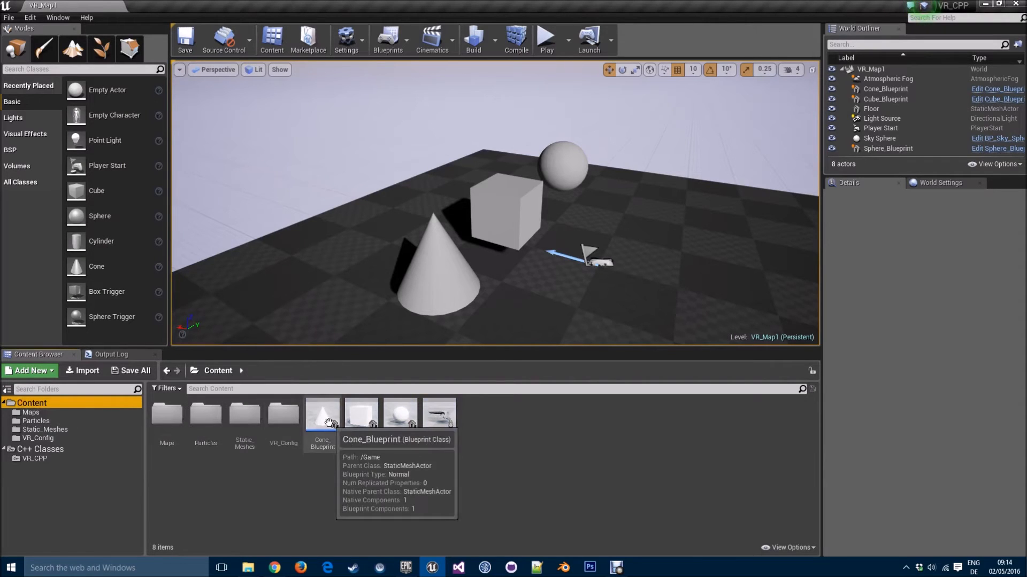
{"action": "mouse_move", "coordinate": [431, 489]}
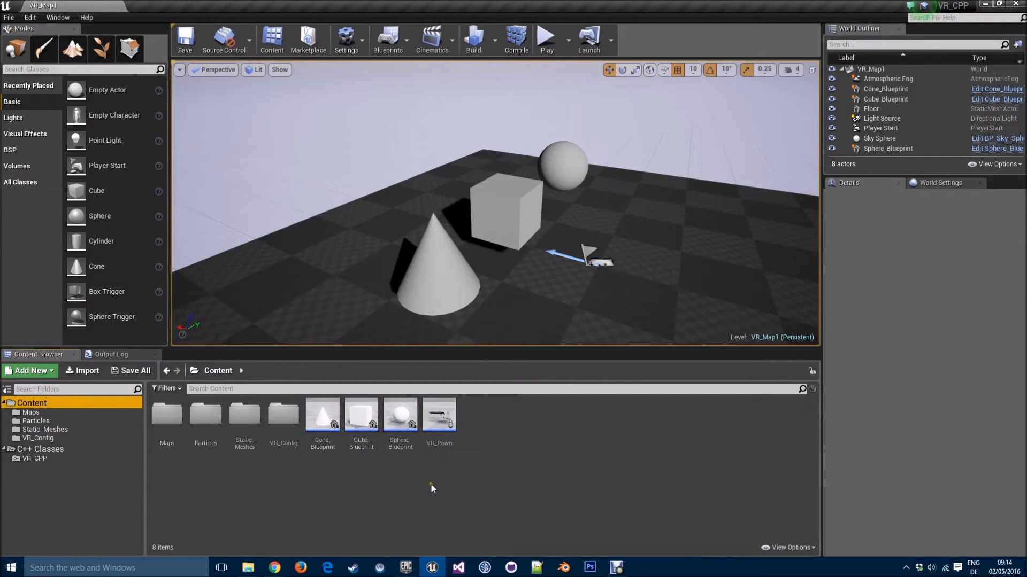
{"action": "mouse_move", "coordinate": [361, 415]}
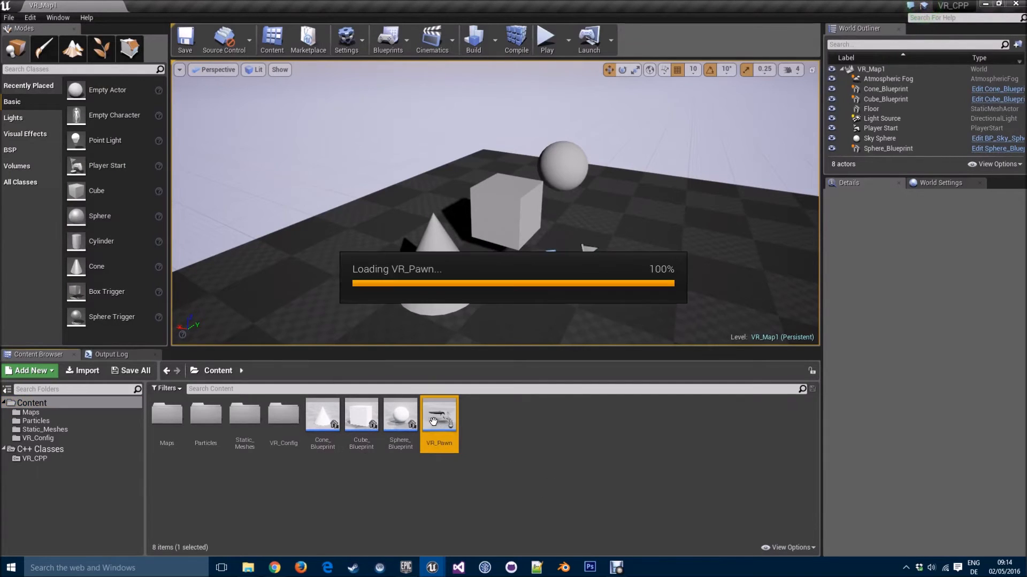
Open VR_Pawn in the Blueprint Editor and look over its grabbing and teleport demo comment boxes.
{"action": "double_click", "coordinate": [438, 414]}
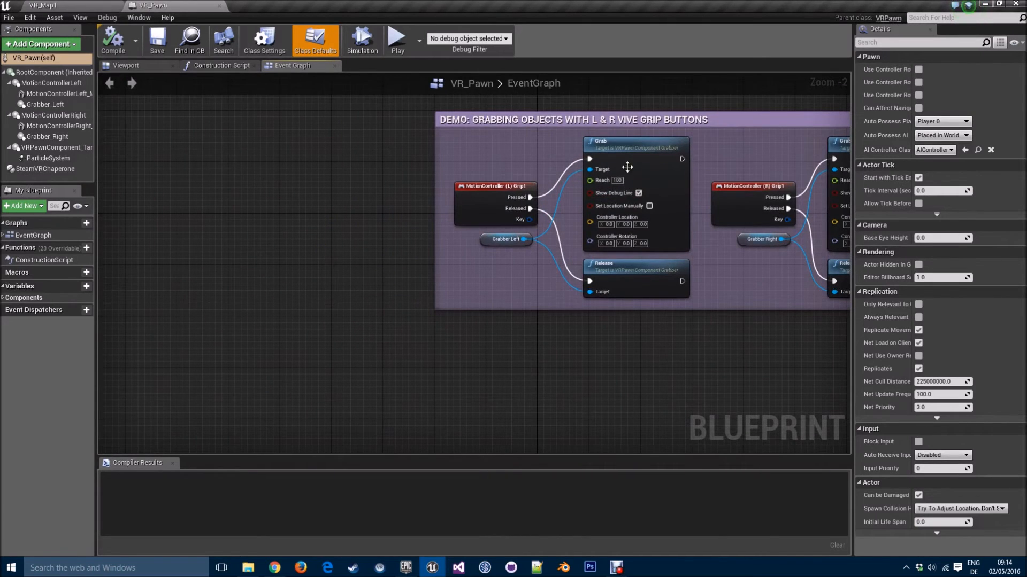
{"action": "scroll", "scroll_direction": "down", "scroll_amount": 3}
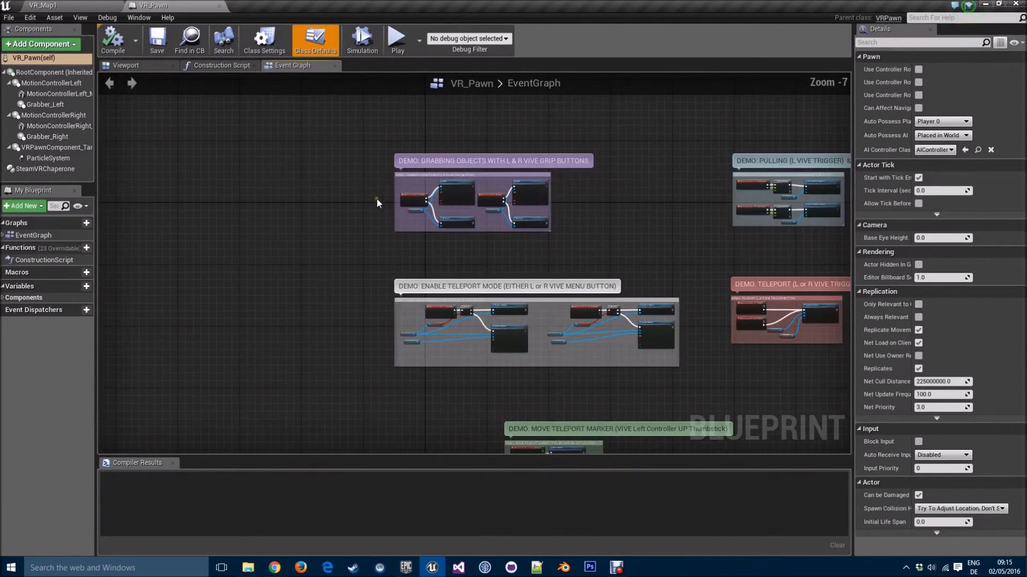
{"action": "scroll", "scroll_direction": "up", "scroll_amount": 3}
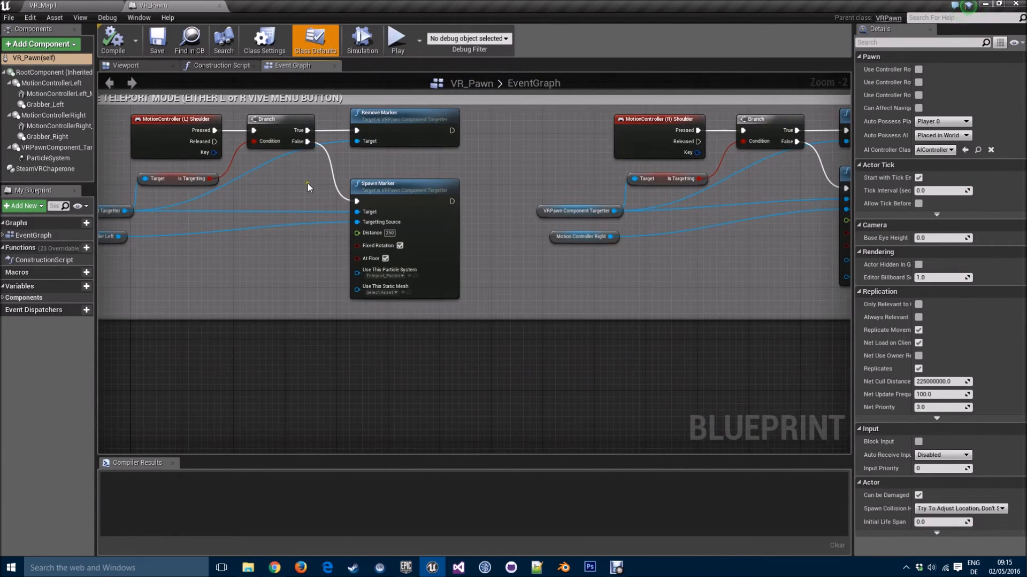
{"action": "left_click", "coordinate": [386, 274]}
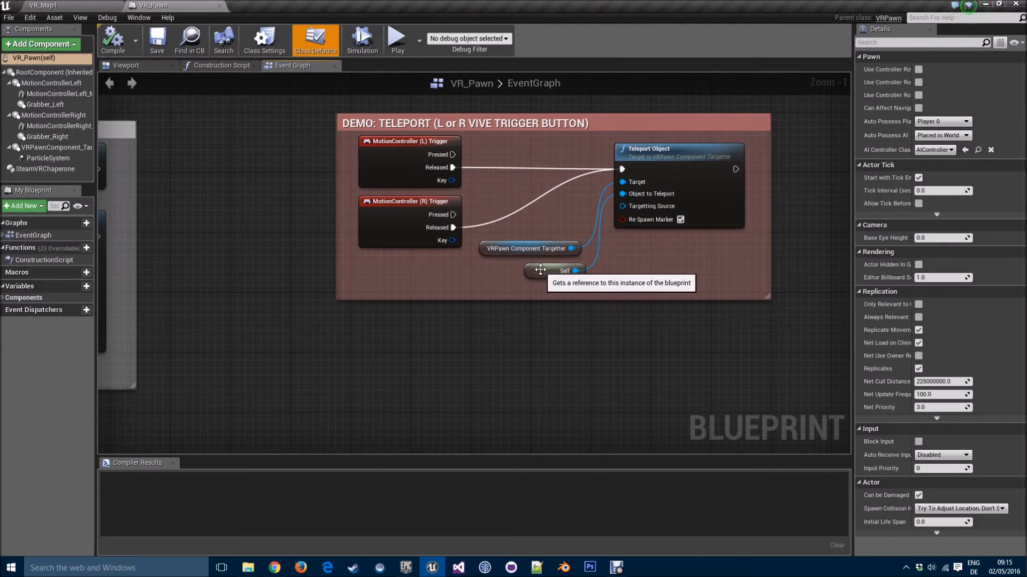
{"action": "mouse_move", "coordinate": [552, 271]}
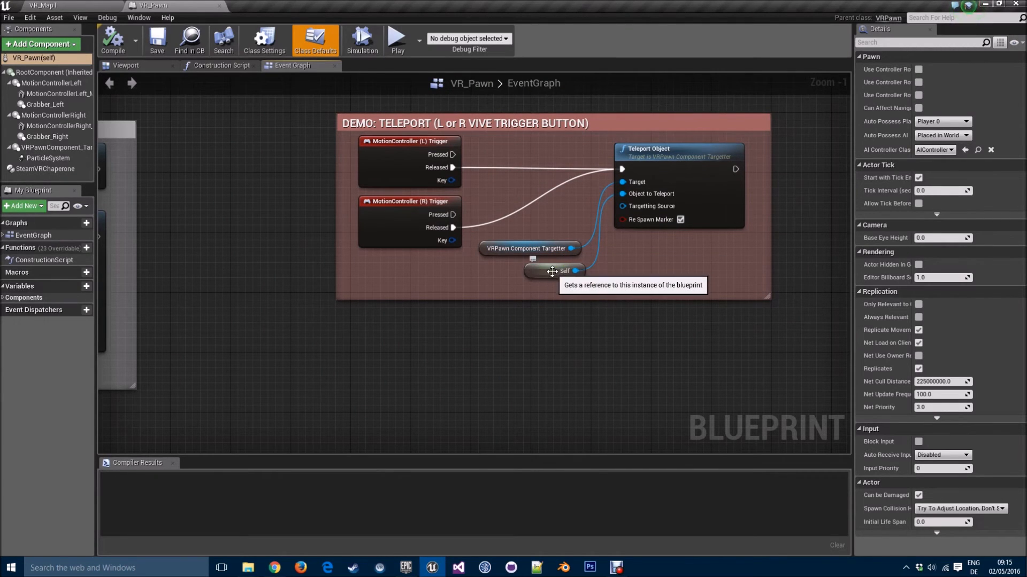
{"action": "mouse_move", "coordinate": [281, 185]}
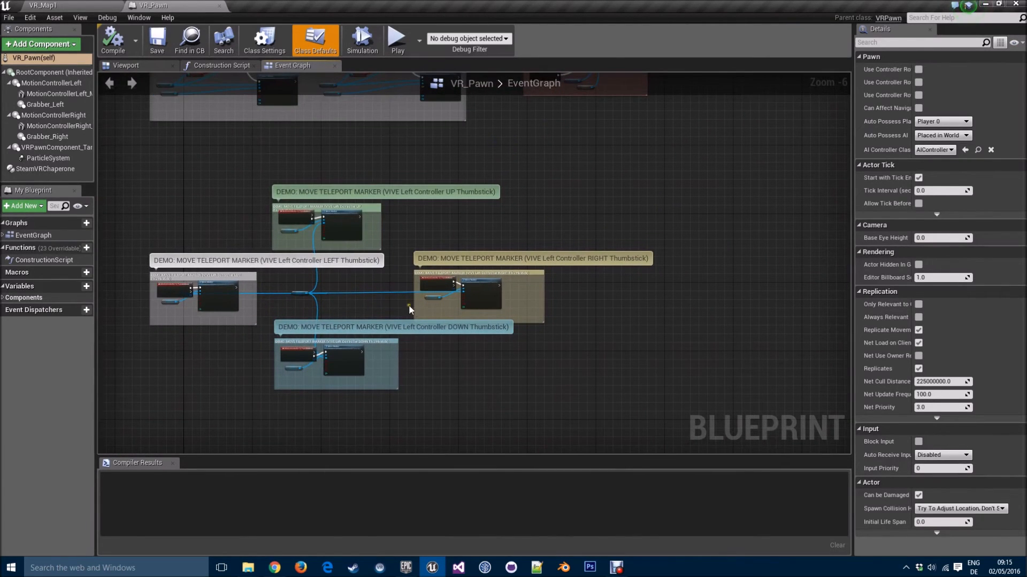
{"action": "mouse_move", "coordinate": [293, 186]}
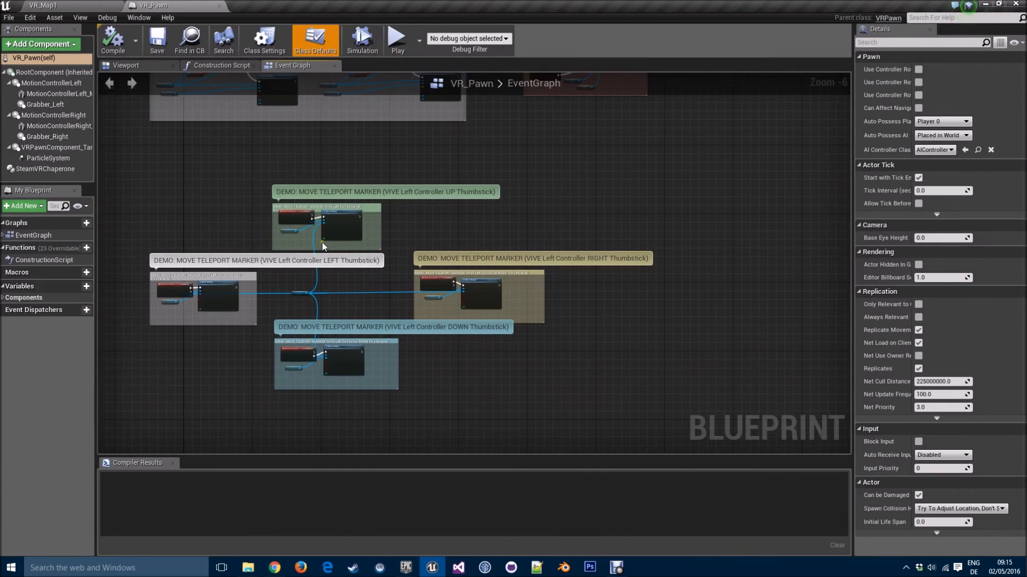
{"action": "mouse_move", "coordinate": [336, 284]}
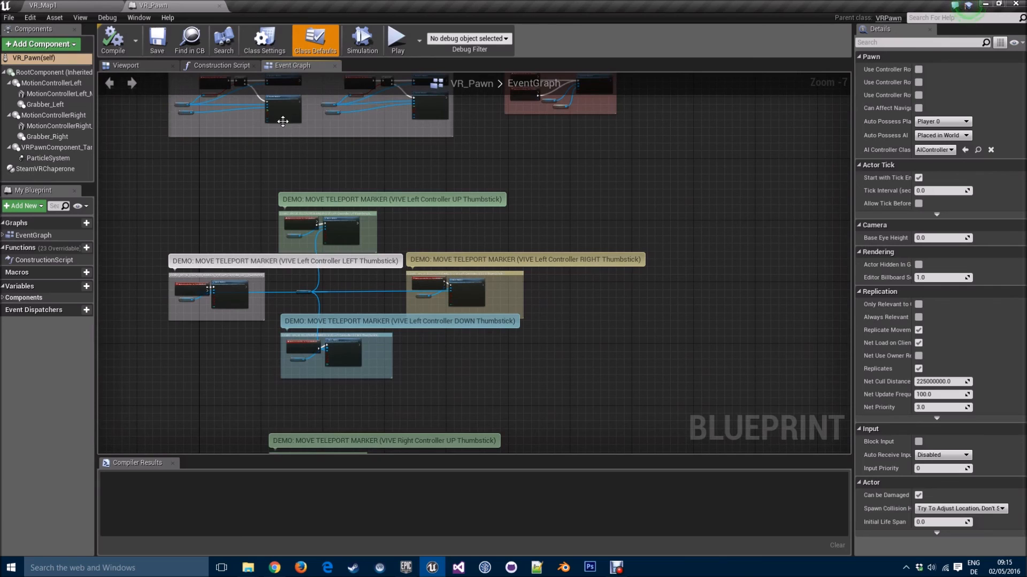
{"action": "mouse_move", "coordinate": [222, 22]}
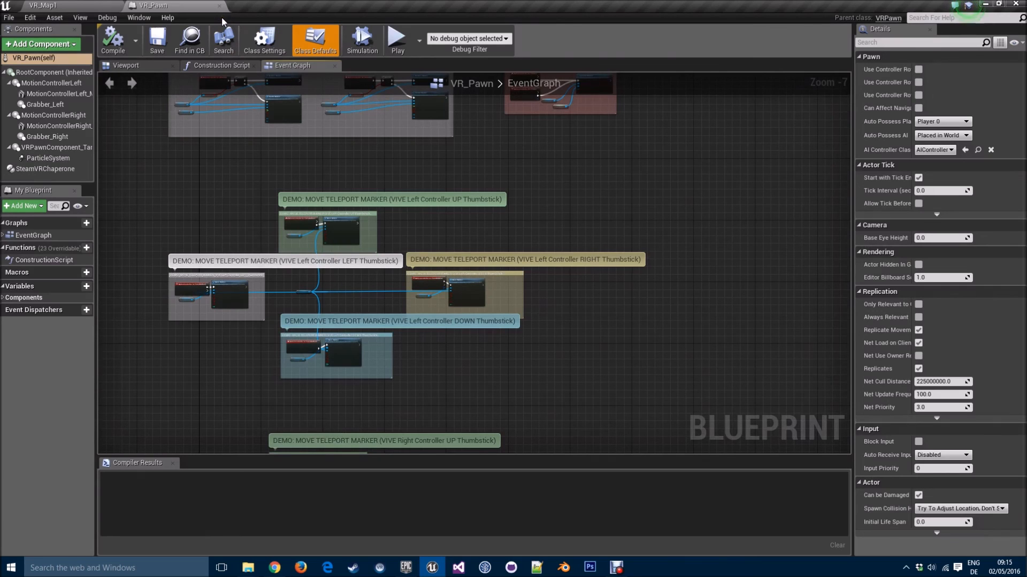